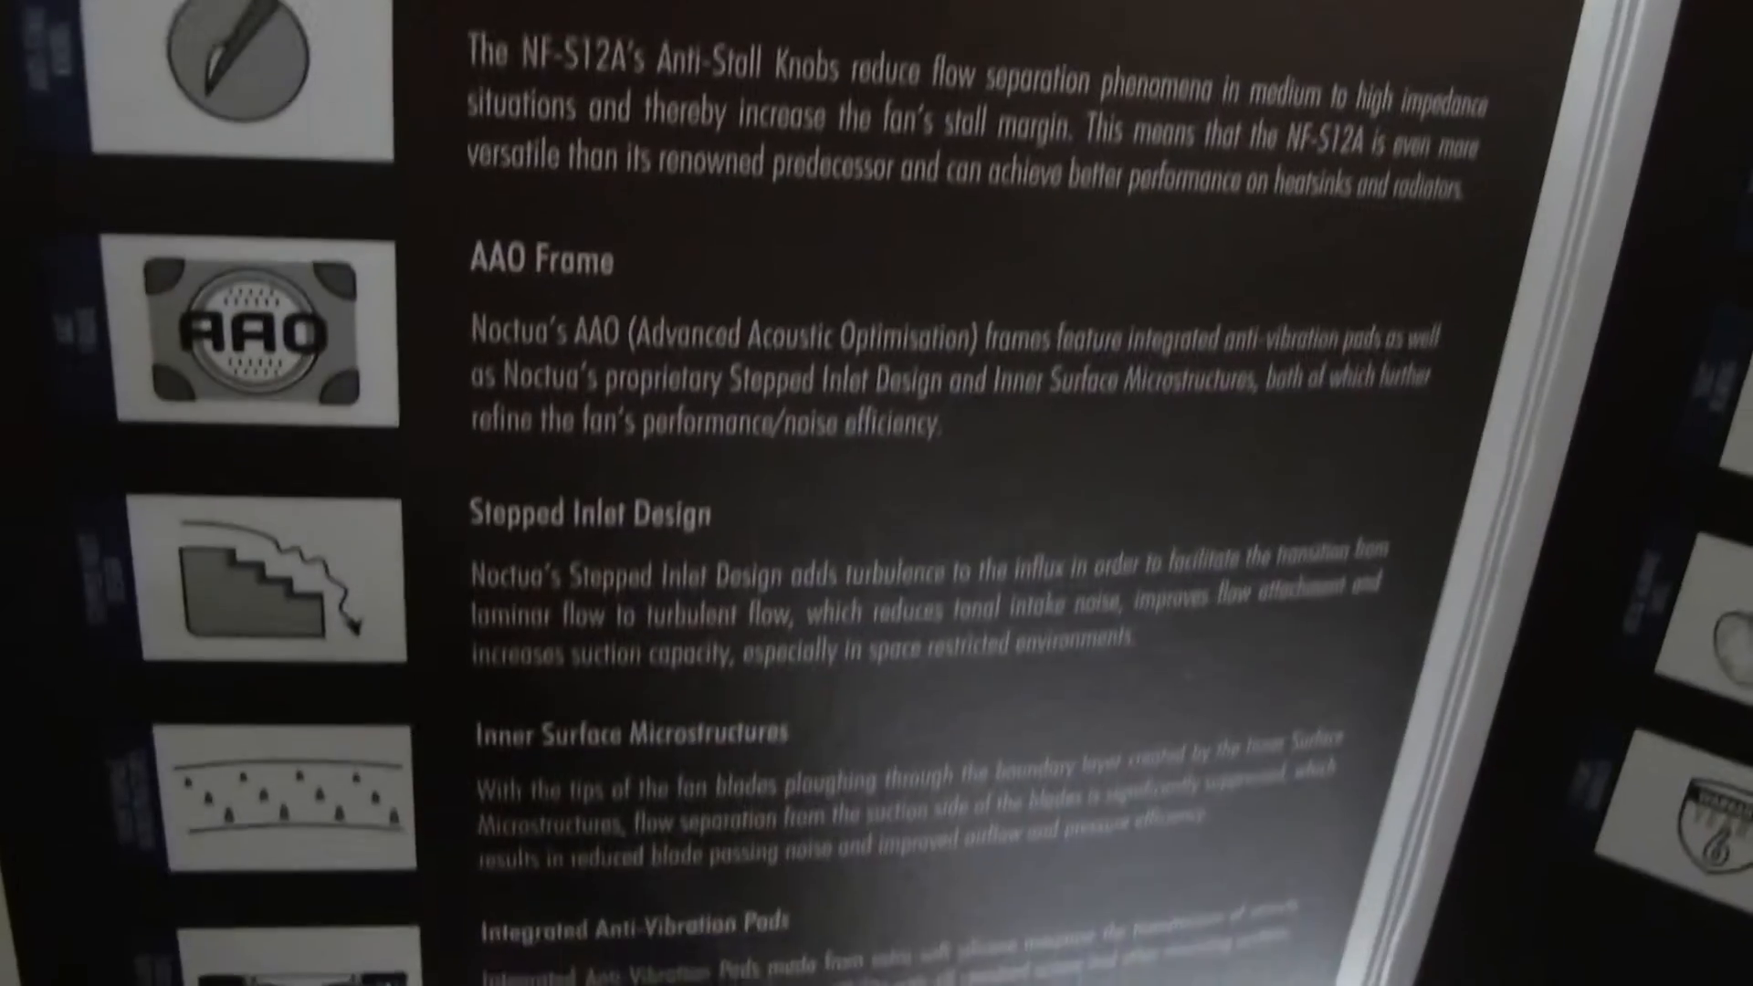
pyautogui.scroll(-3)
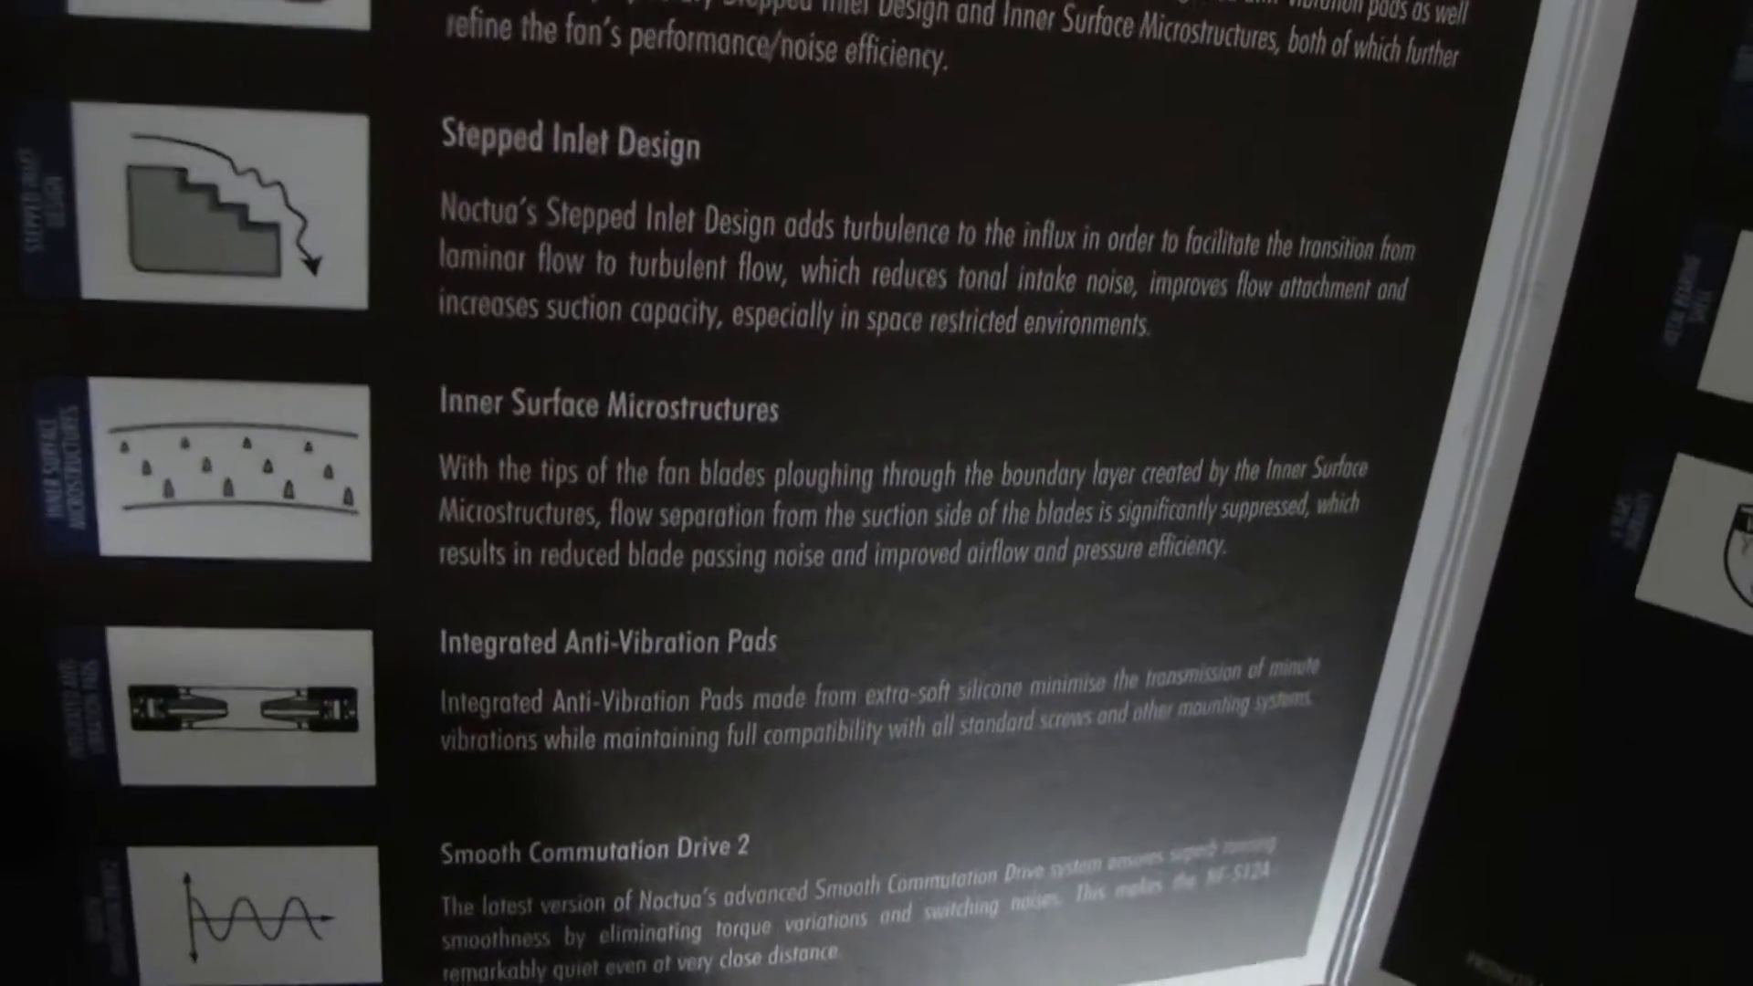